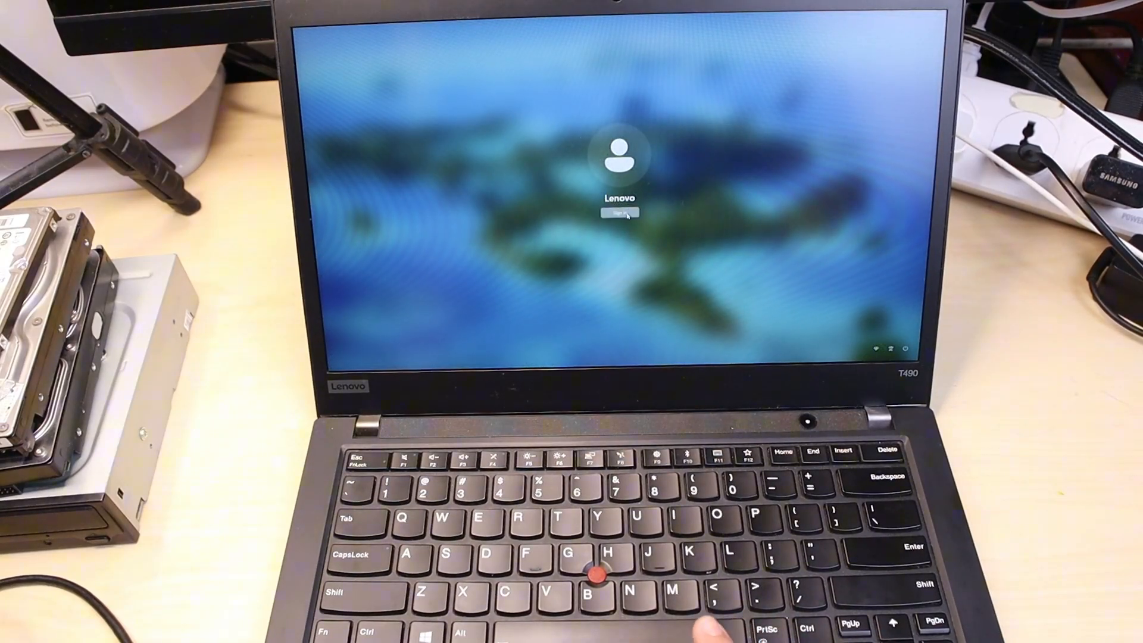
- Sign in to the laptop's user account from the Windows 11 lock screen
left_click(620, 212)
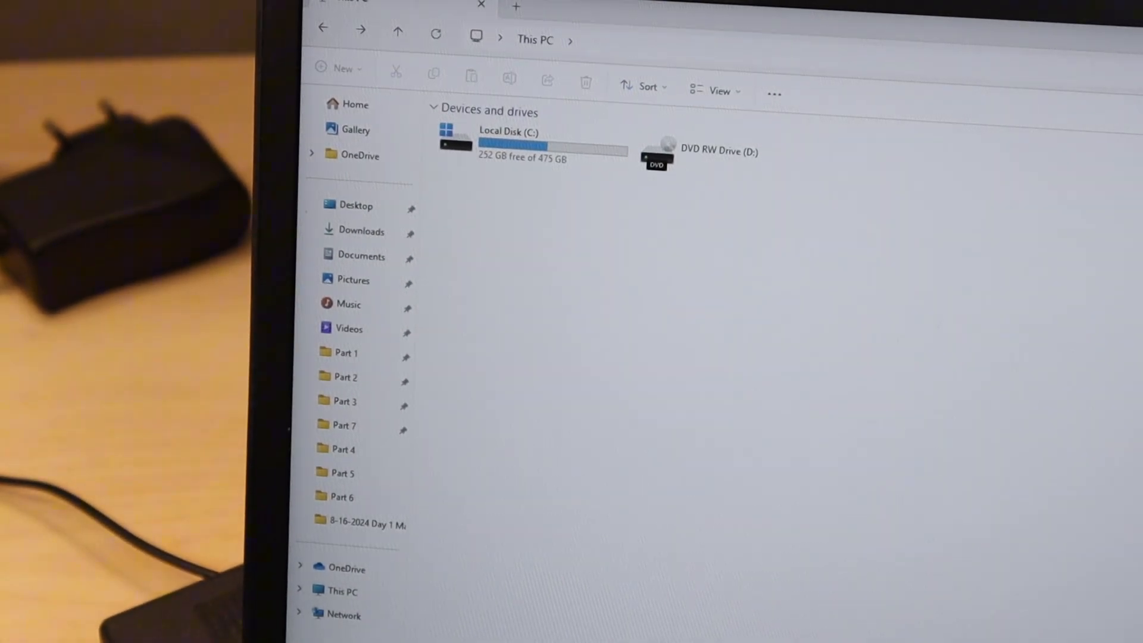
- Select DVD RW Drive (D:) under Devices and drives in This PC
left_click(722, 153)
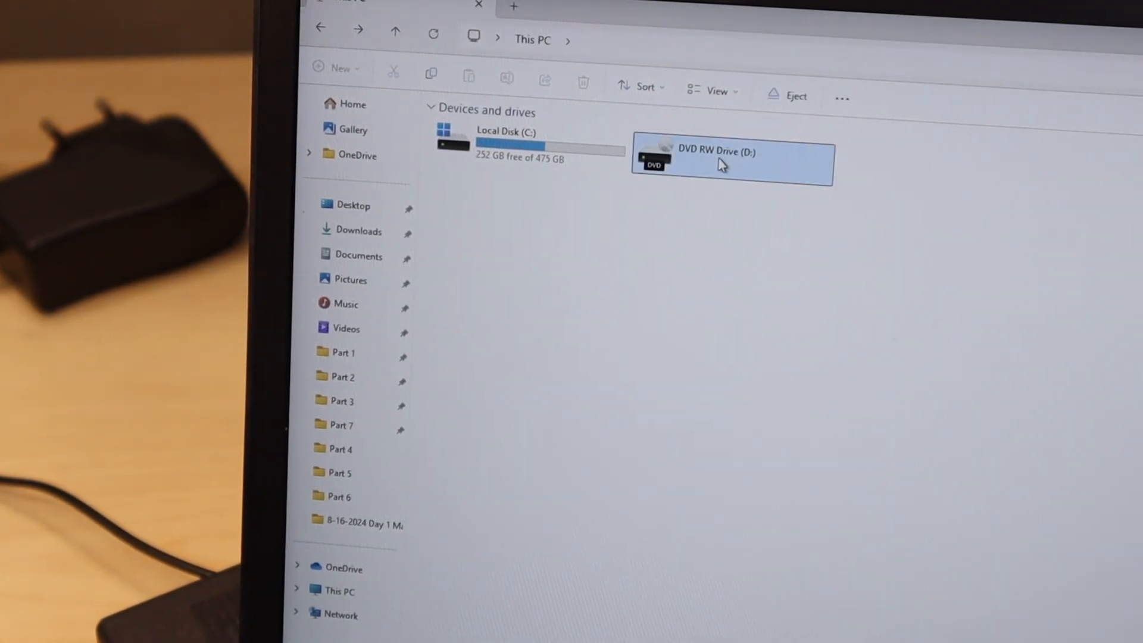